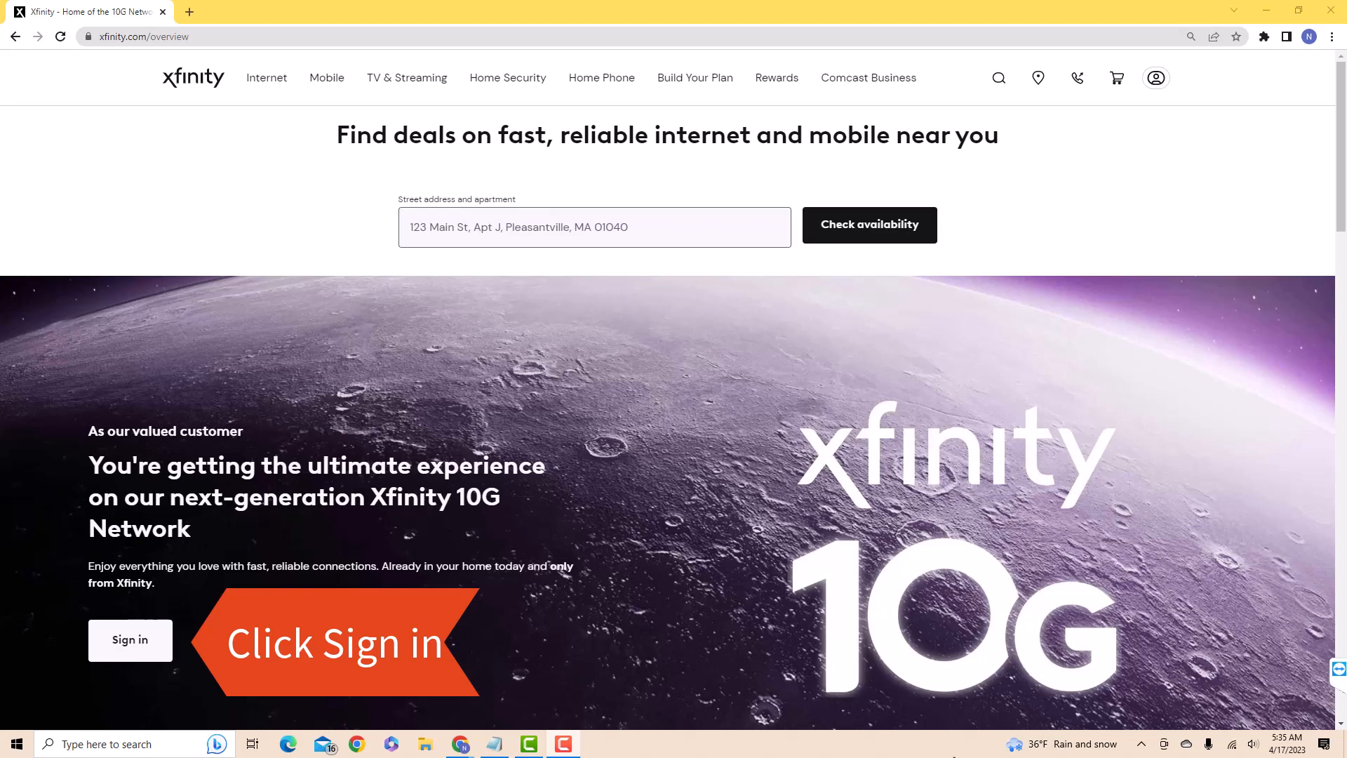
- Go to the Xfinity ID sign-in page from the home page
left_click(129, 639)
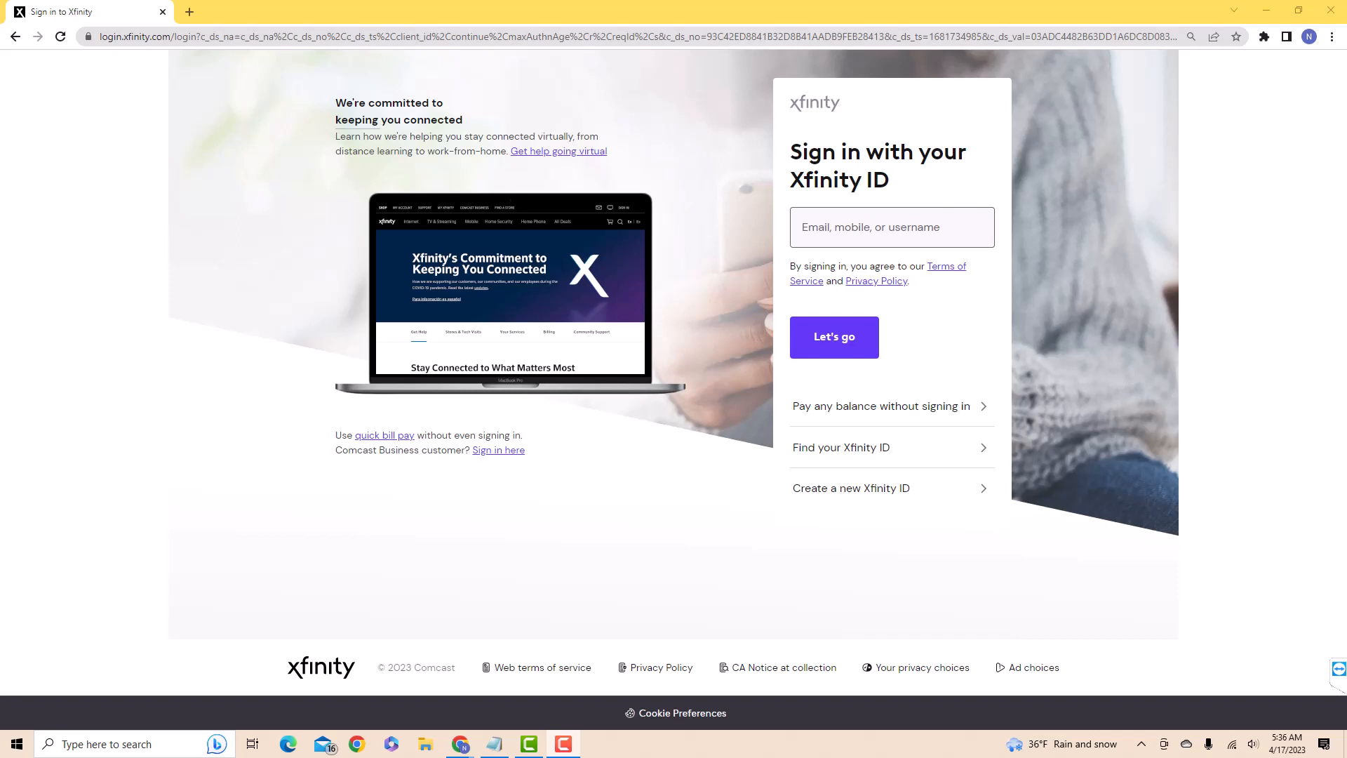
- Submit the Xfinity ID, then the password, landing on the signed-in account home page
left_click(832, 337)
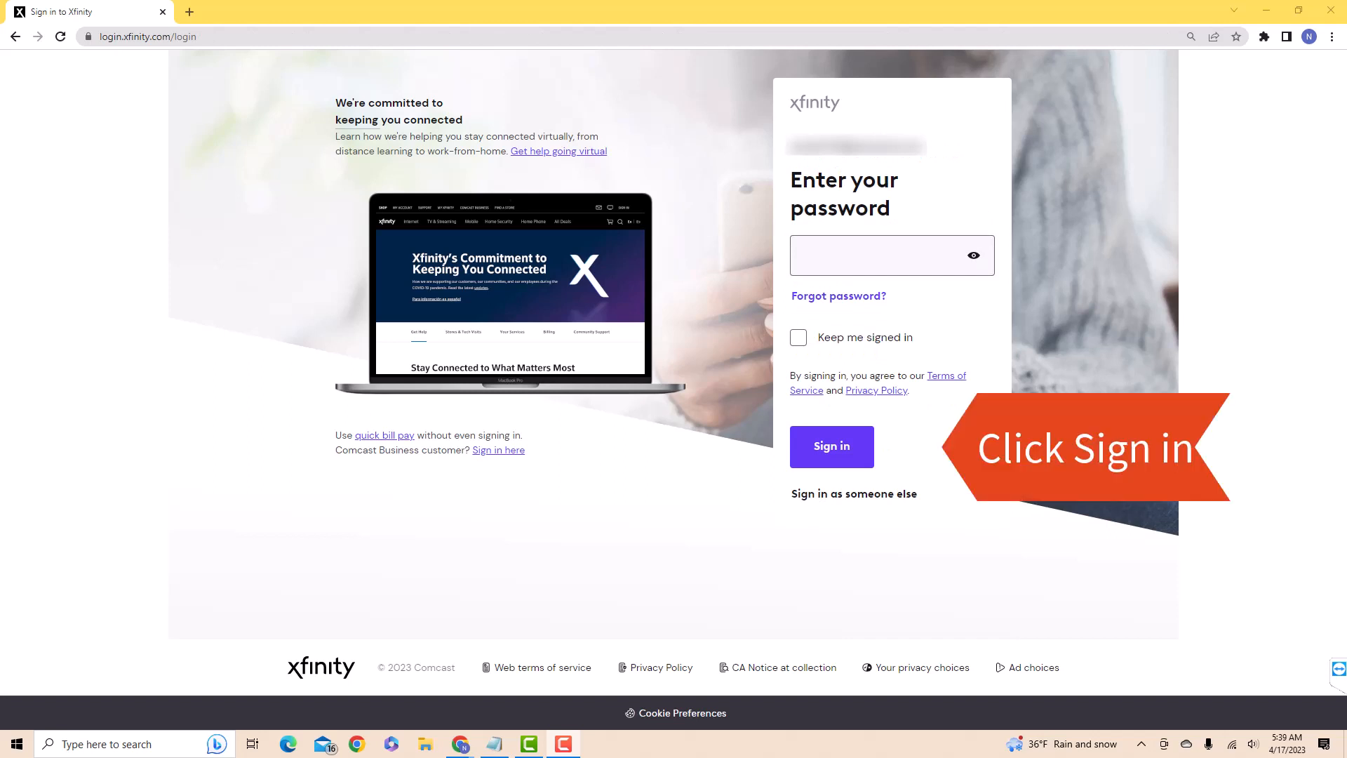
left_click(829, 446)
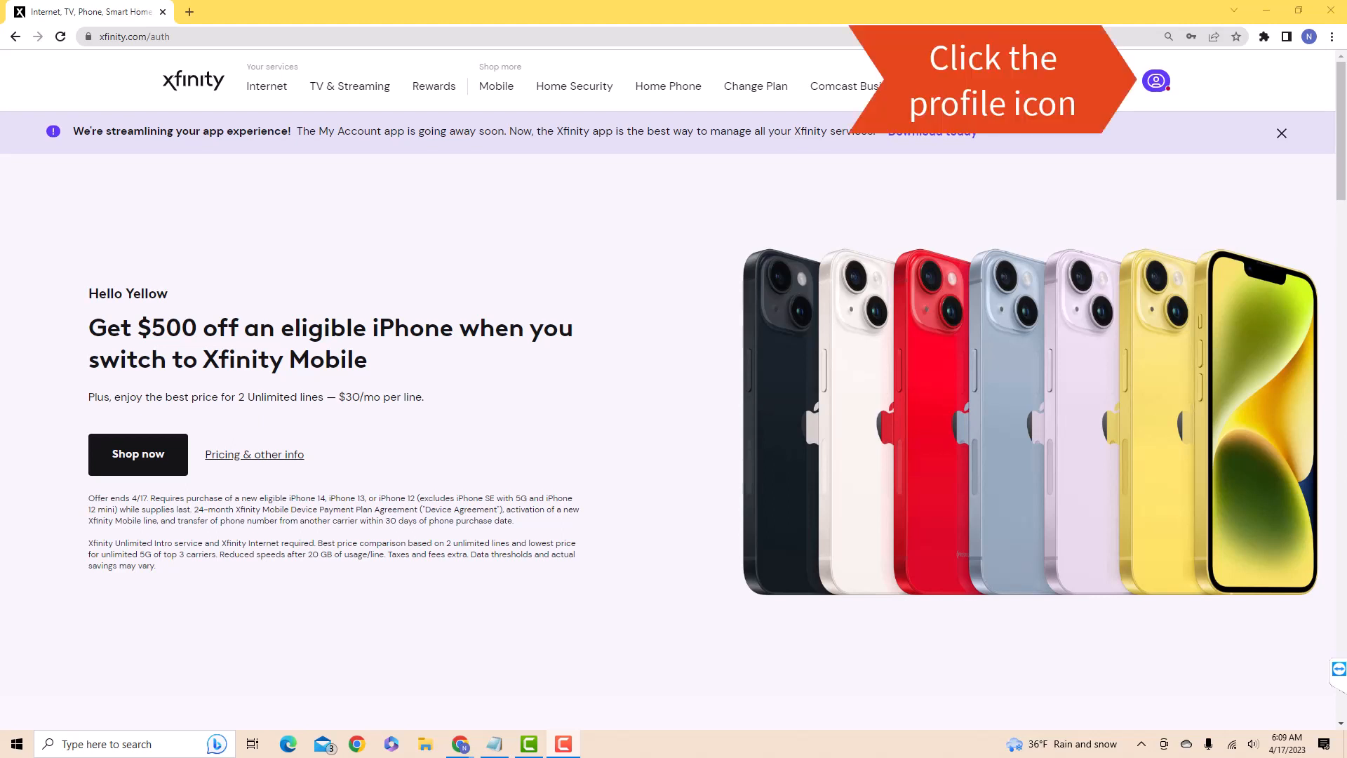
- Reach the Account and identity settings through the top-right profile menu
left_click(1154, 80)
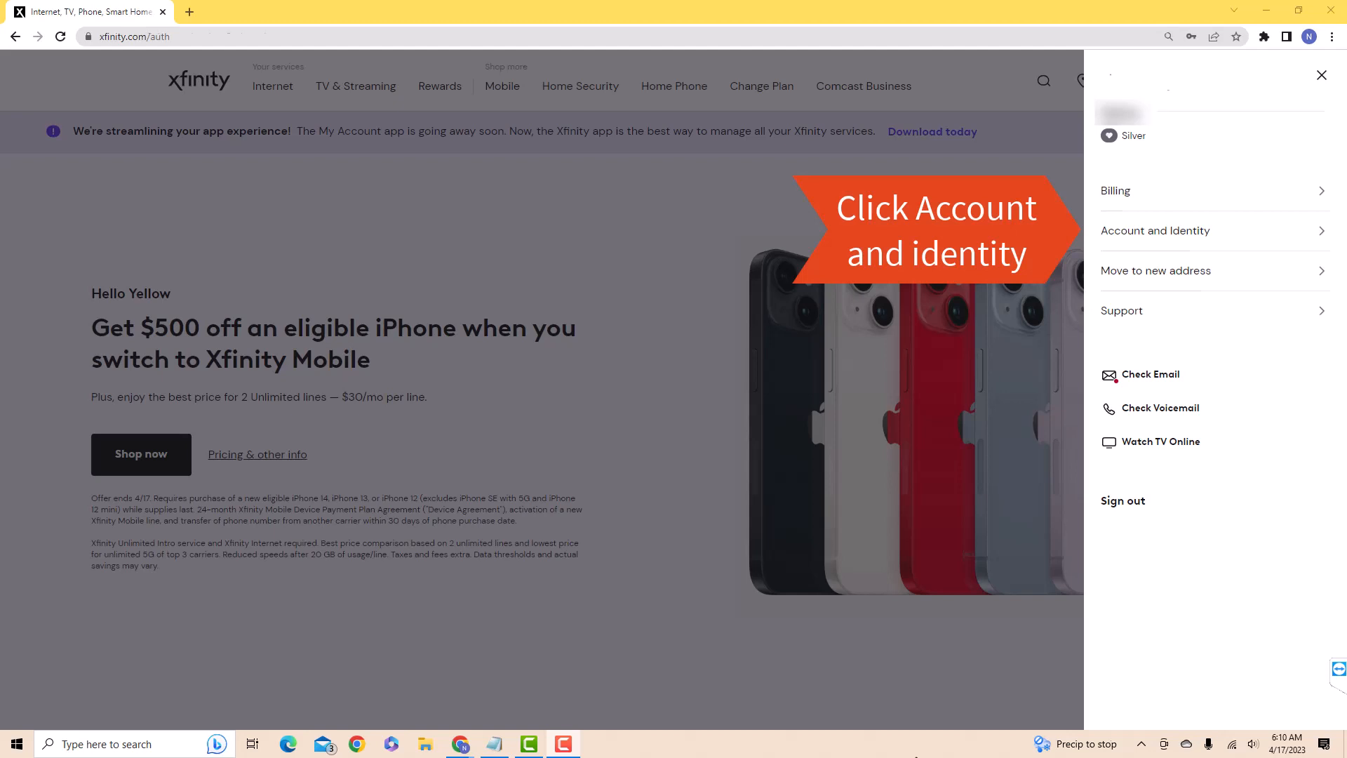
left_click(1155, 230)
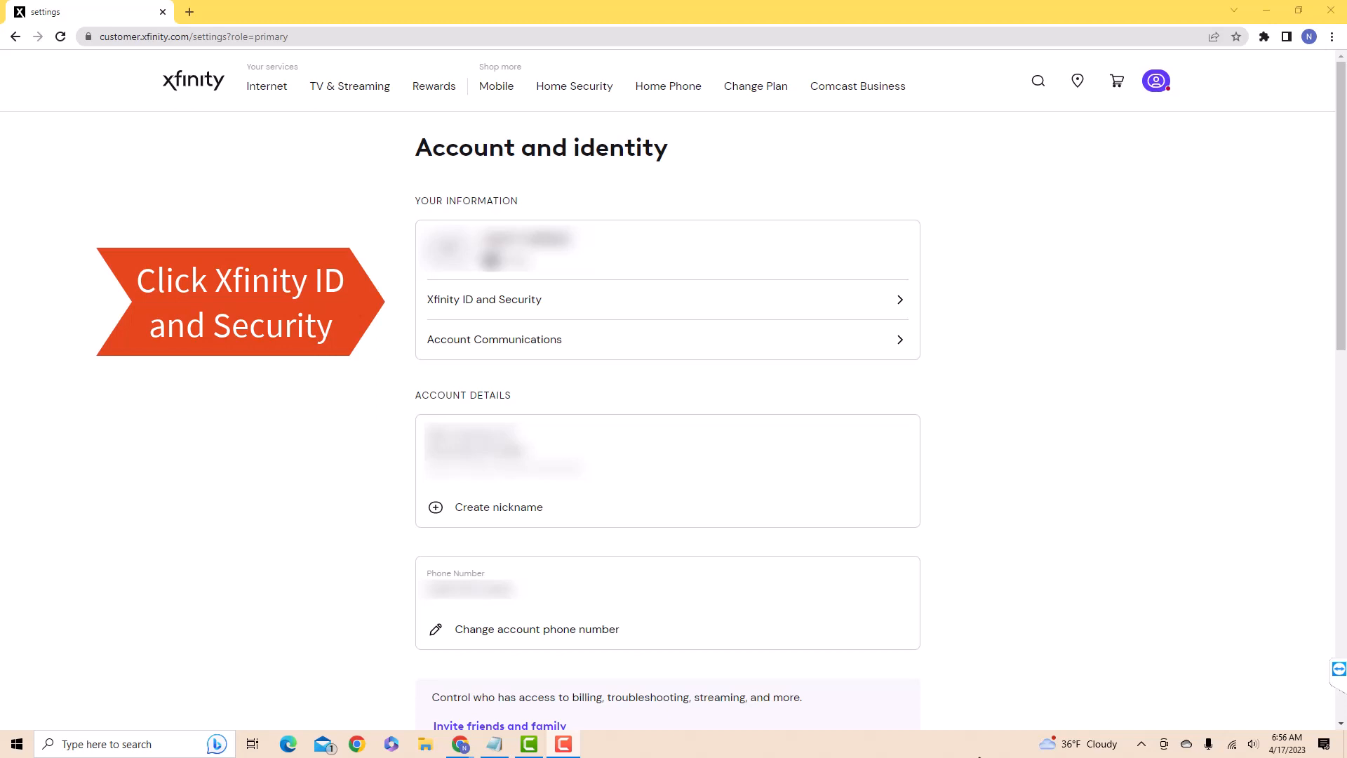
- Reach the Xfinity ID and Security page offering two-step verification
left_click(484, 298)
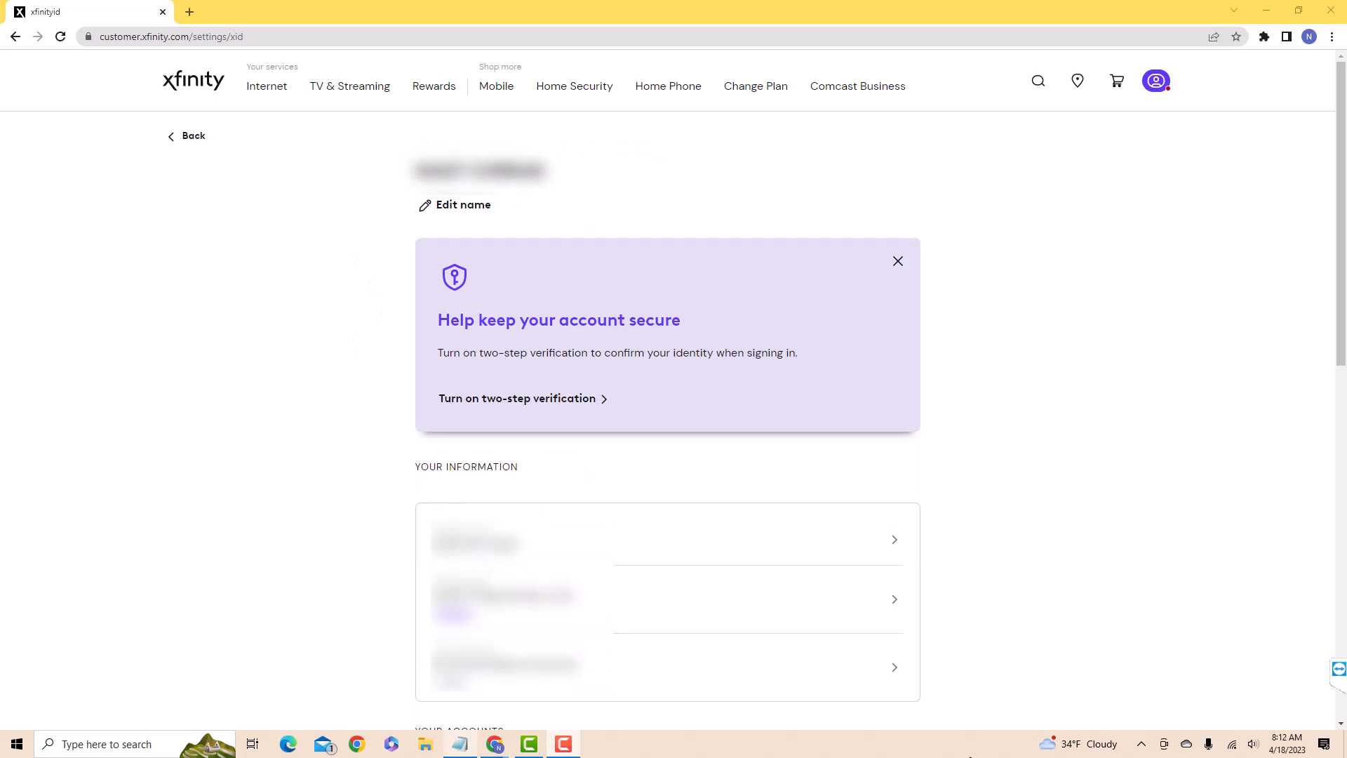
left_click(518, 397)
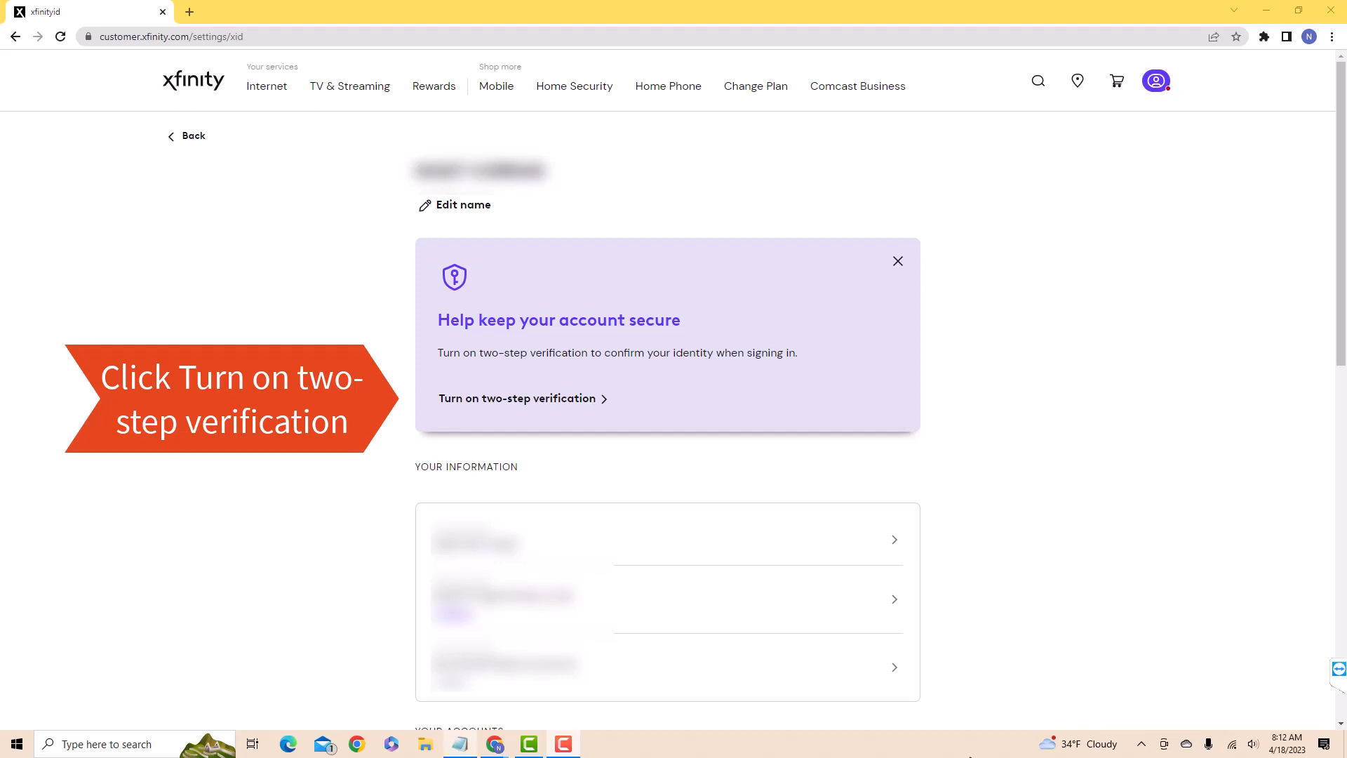
- Turn on two-step verification so verification codes are confirmed on for the account
left_click(518, 397)
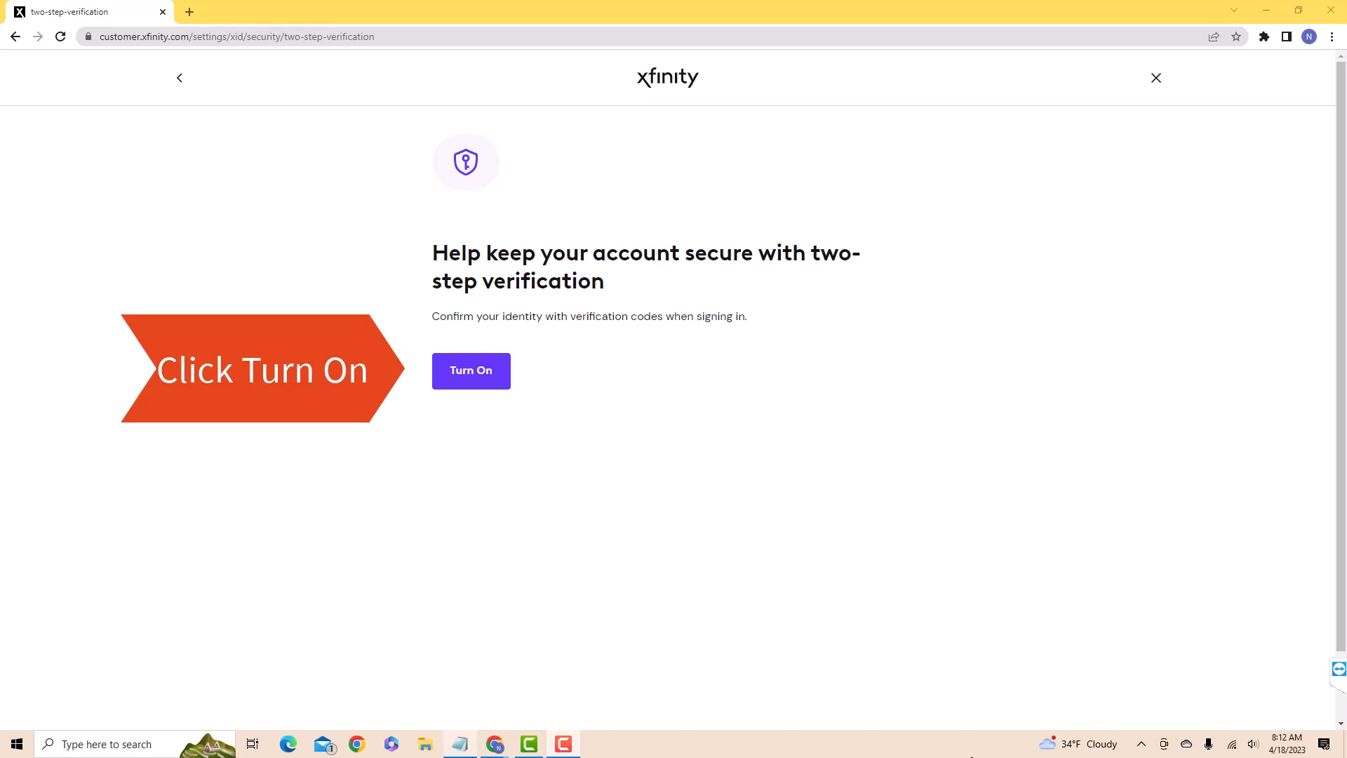
left_click(472, 370)
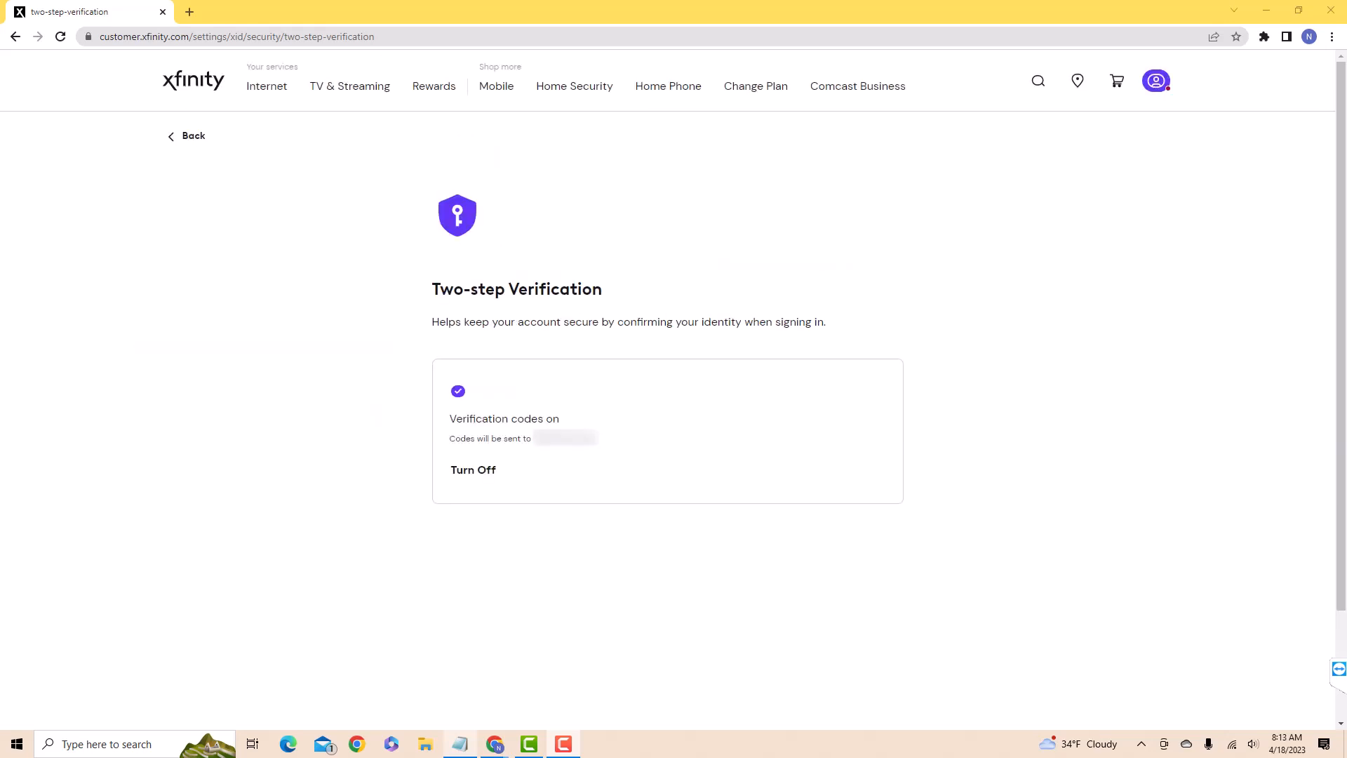